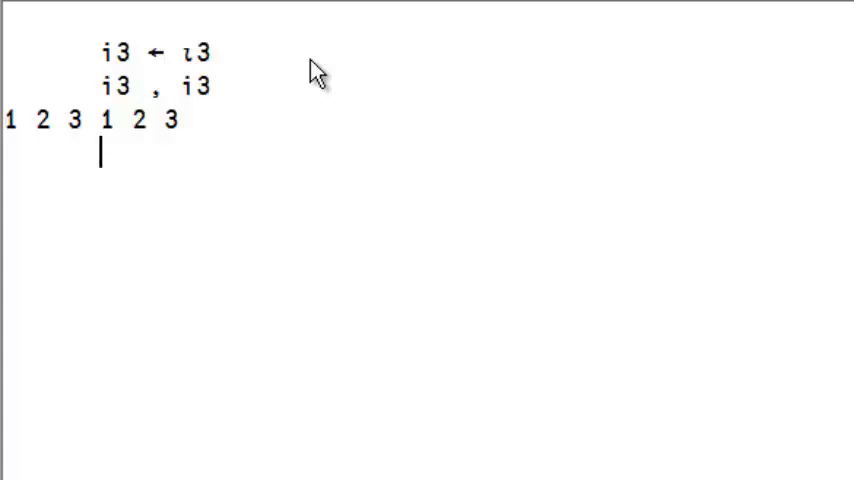
# Step: Pair each item of i3 with the matching item using i3 ,¨ i3
pyautogui.write('i3 ,¨ i3')
pyautogui.write('v← , ∘.,¨ ι9')
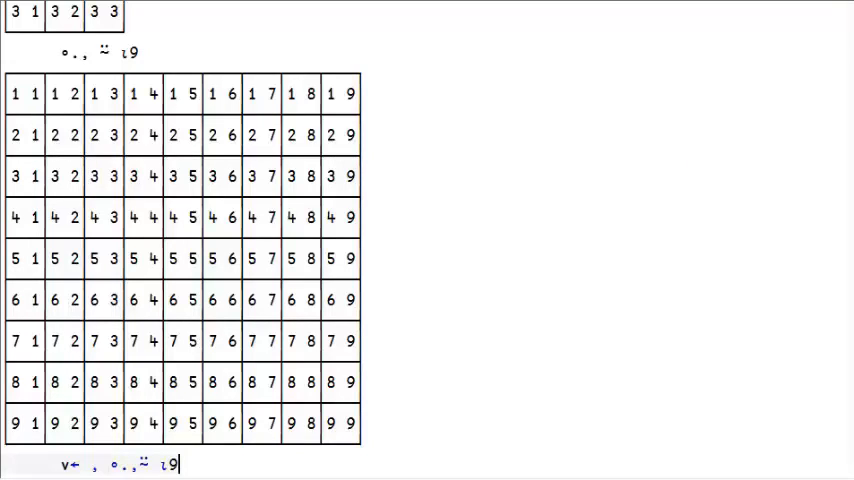
# Step: Compute sum←+/¨v, the sum of each pair in the flattened table
pyautogui.write('sum← +/¨ v')
pyautogui.write('pairs←{ok← ω= +/¨ all←,∘.,⍨⍳9 ⋄ ok←ok∧≠/¨all ⋄ ok/all}')
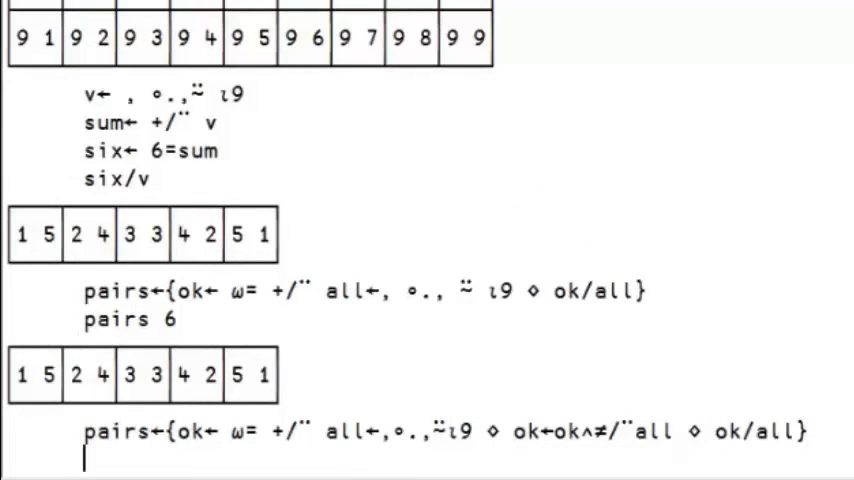
# Step: Scroll the session down to review the pairs definition and its output
pyautogui.scroll(-3)
pyautogui.write('⍝ What about triples?')
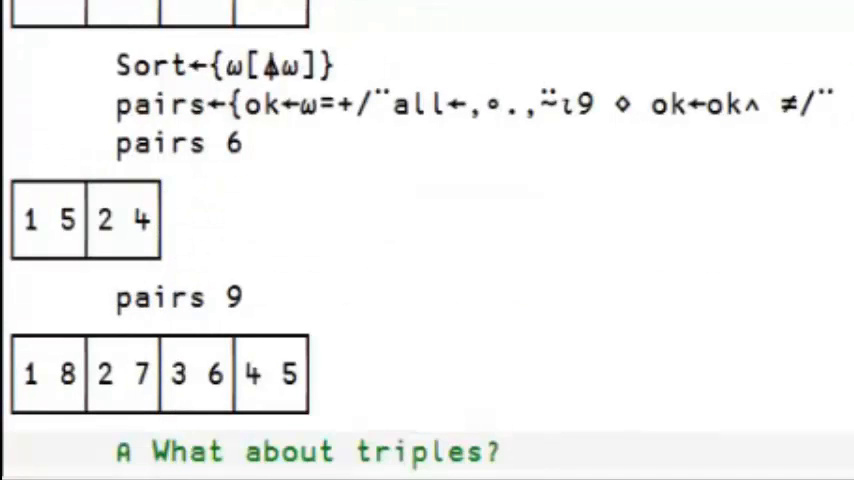
pyautogui.write('i3 ∘., i3 ∘., i3')
pyautogui.write('clean (2 1 3) (1 1 7) (3 2 1)')
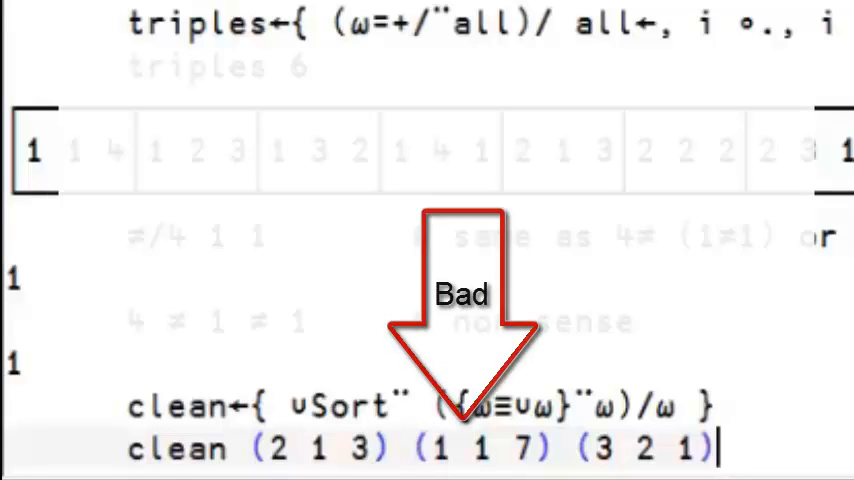
# Step: Scroll the session down to see the clean function's result on the sample tuples
pyautogui.scroll(-3)
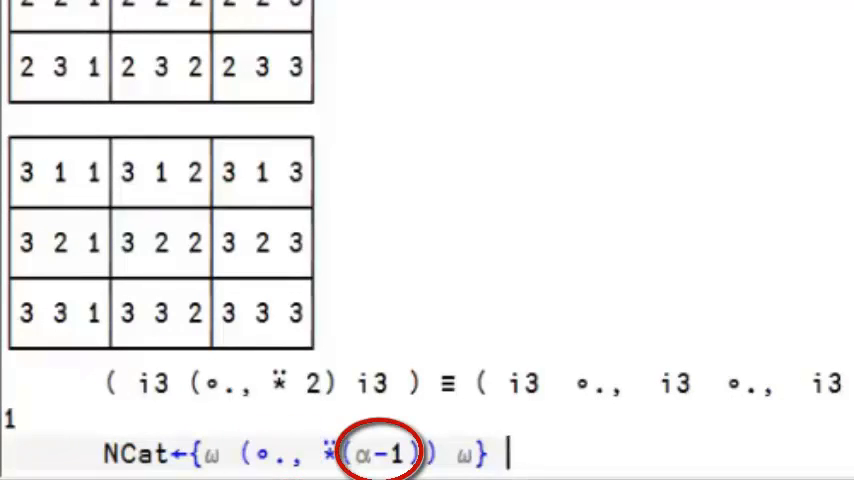
# Step: Place the cursor in the session line to edit the NCat comparison expression
pyautogui.click(376, 452)
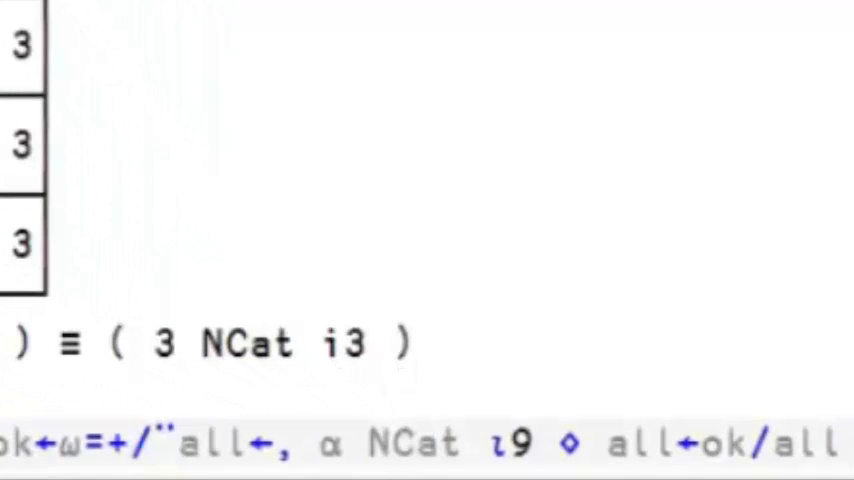
# Step: Select a word in the ntuple definition line to edit it
pyautogui.doubleClick(410, 444)
pyautogui.write('9 × 9*9')
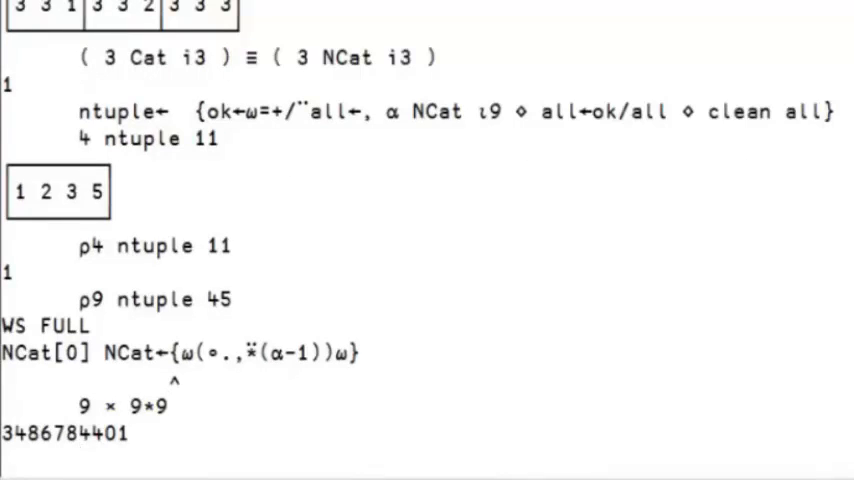
# Step: Check available workspace with ⎕WA, then evaluate 6 ntuple 35
pyautogui.write('⎕WA')
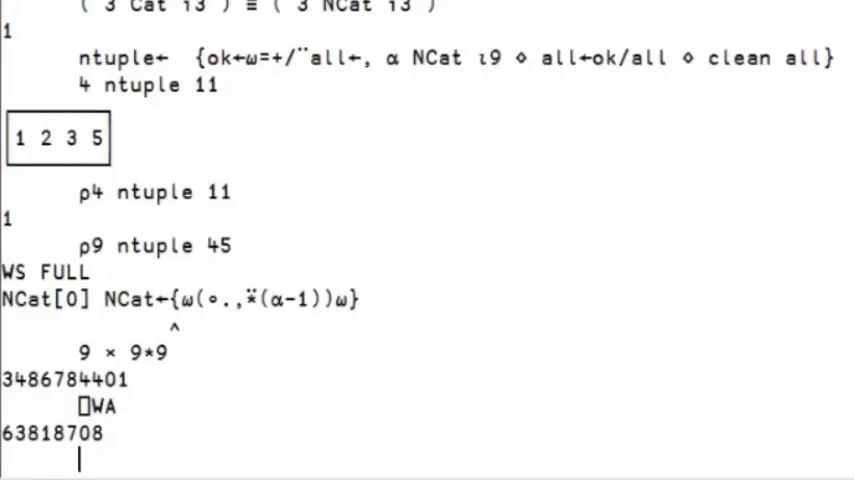
pyautogui.write('6 ntuple 35"  "6 ntupleB 35"  -compare')
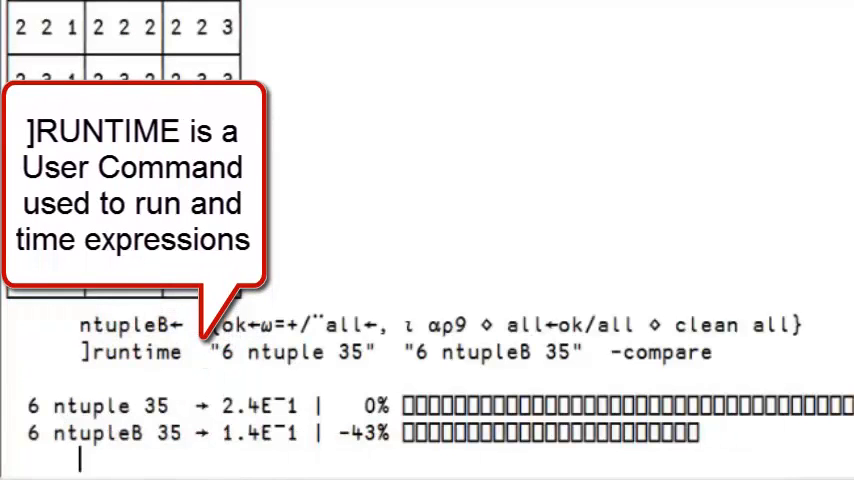
# Step: Run 7 ntupleB 39, then build all digit pairs with 1+ 9 9⊤¯1+ι9*2
pyautogui.write('7 ntupleB 39')
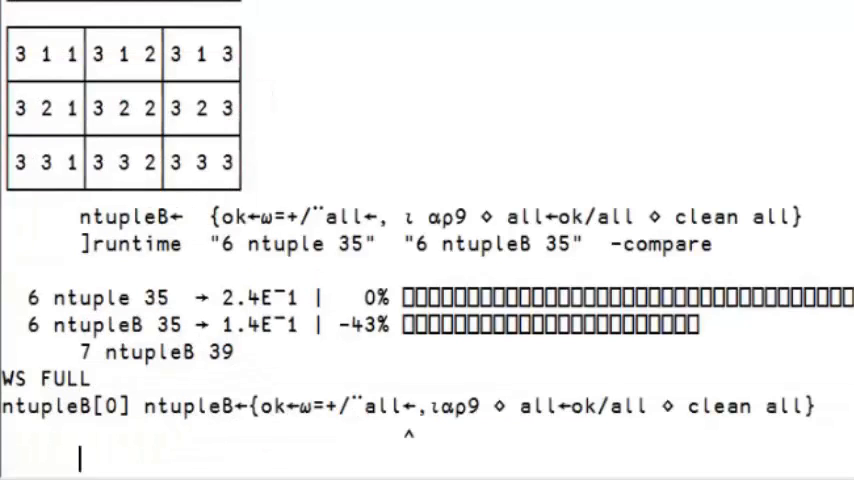
pyautogui.write('1+ 9 9⊤¯1+ι9*2')
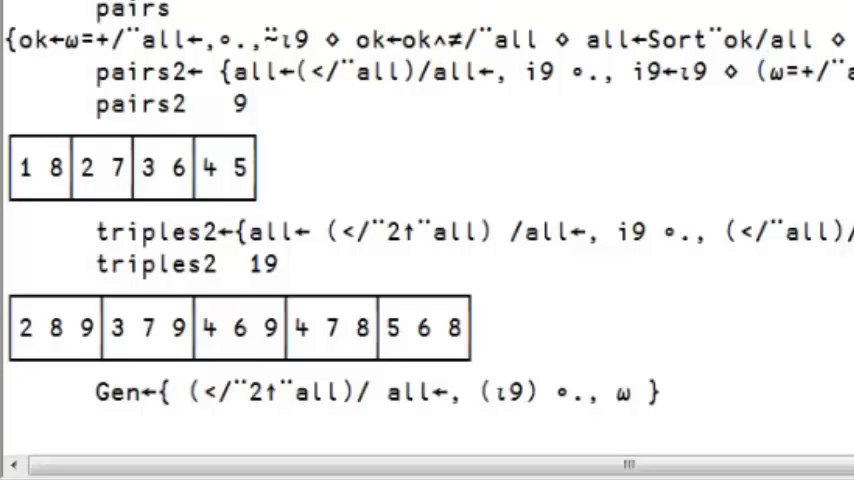
# Step: Run Gen ι9 to list increasing pairs, then enter ]rows -style=cut to trim output
pyautogui.write('Gen ι9')
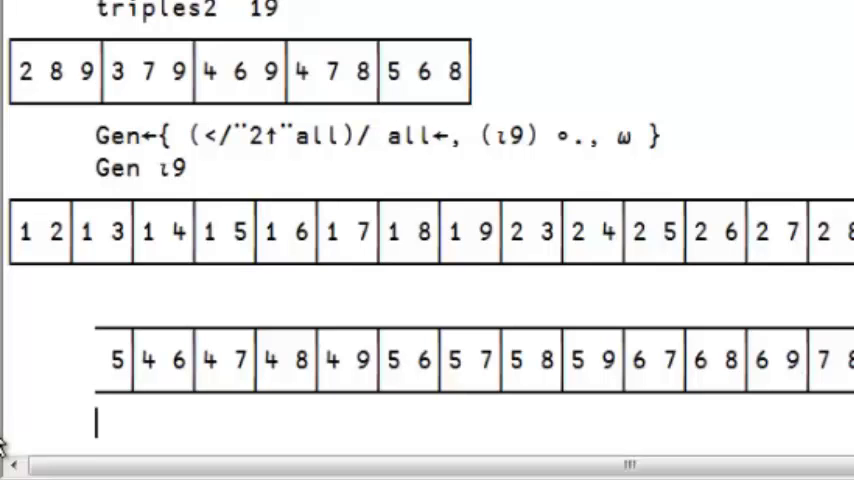
pyautogui.write(']rows -style=cut')
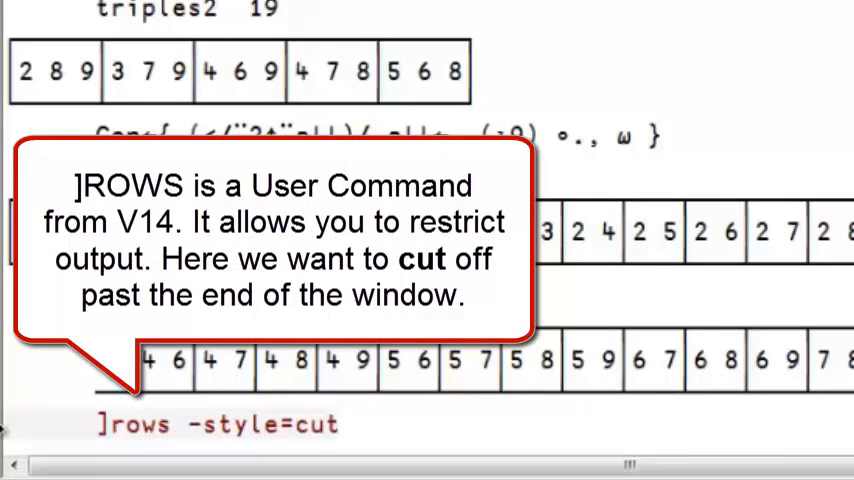